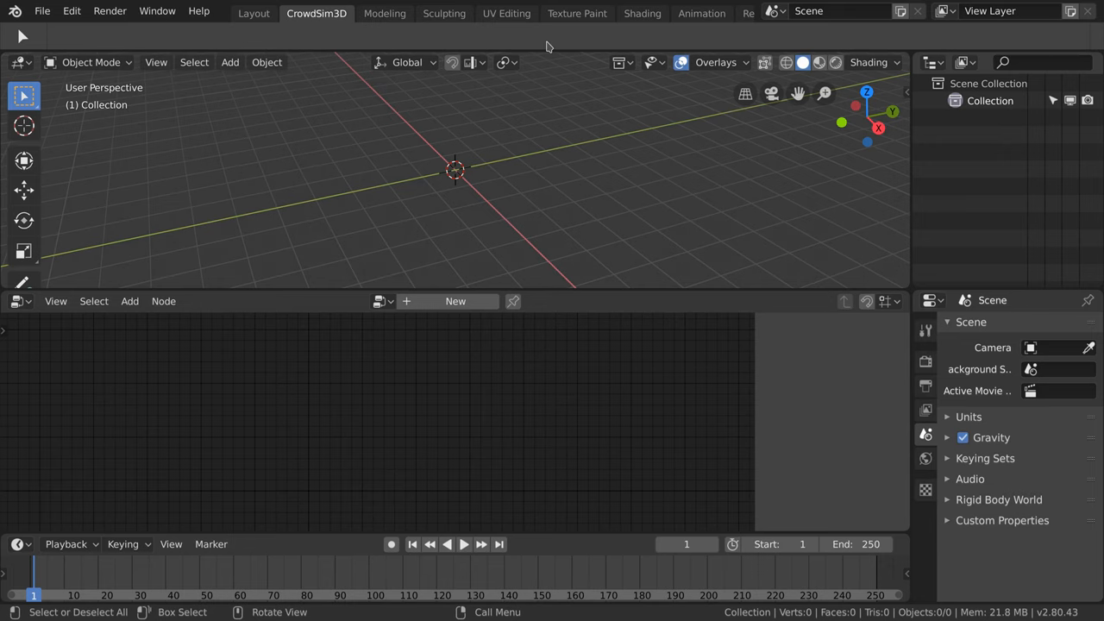
Step: Add a Crowd Sim agent grid with 16 rows and 0.05m random X/Y offsets
click(230, 62)
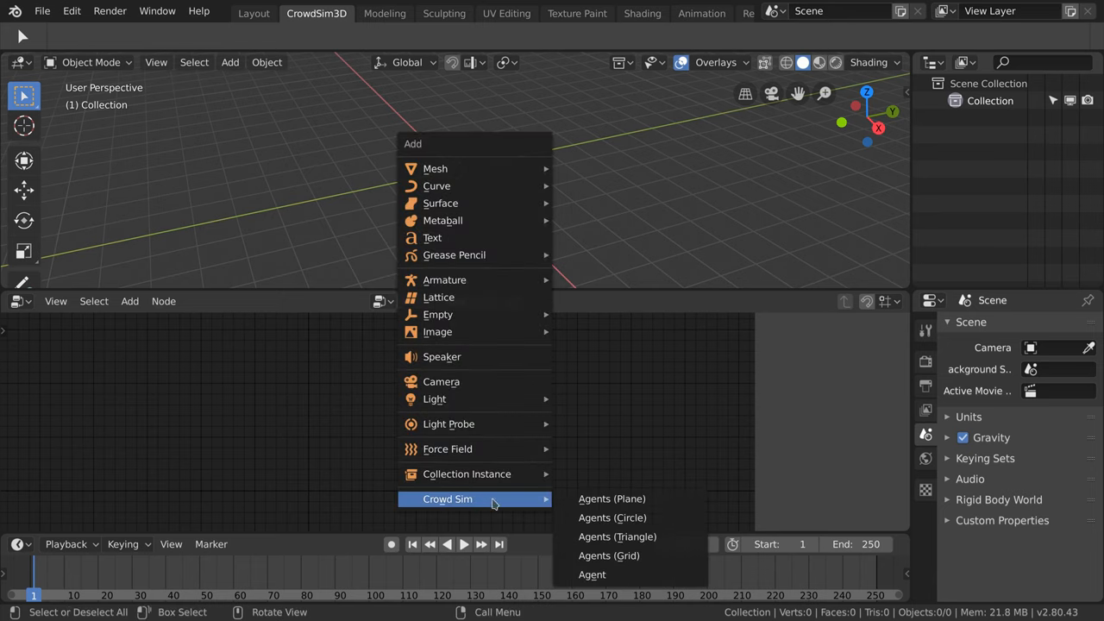
click(617, 537)
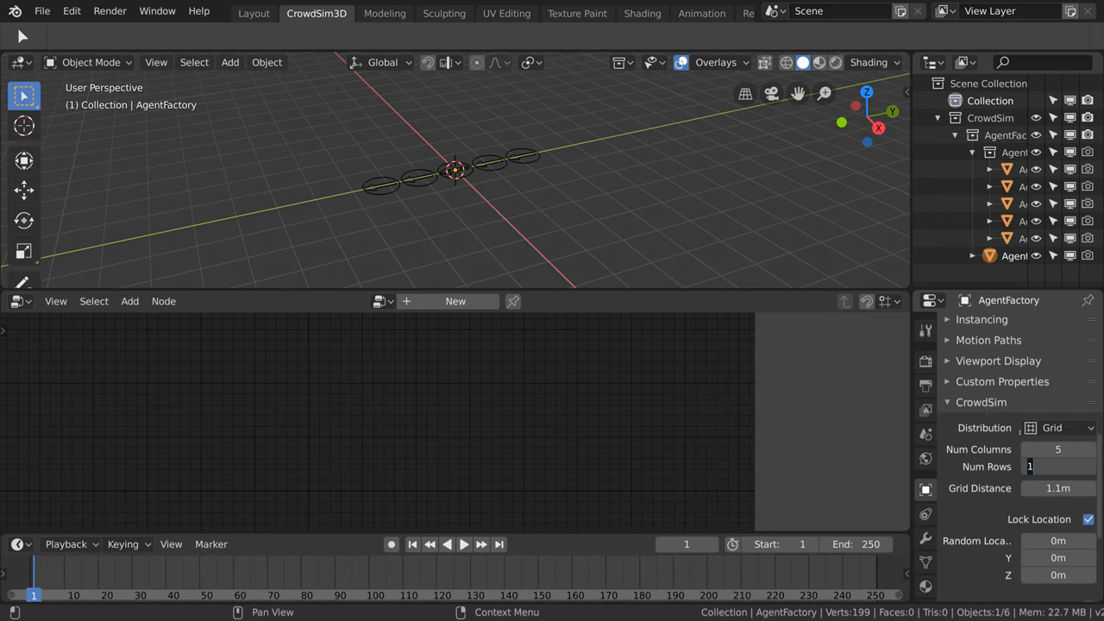
text(16)
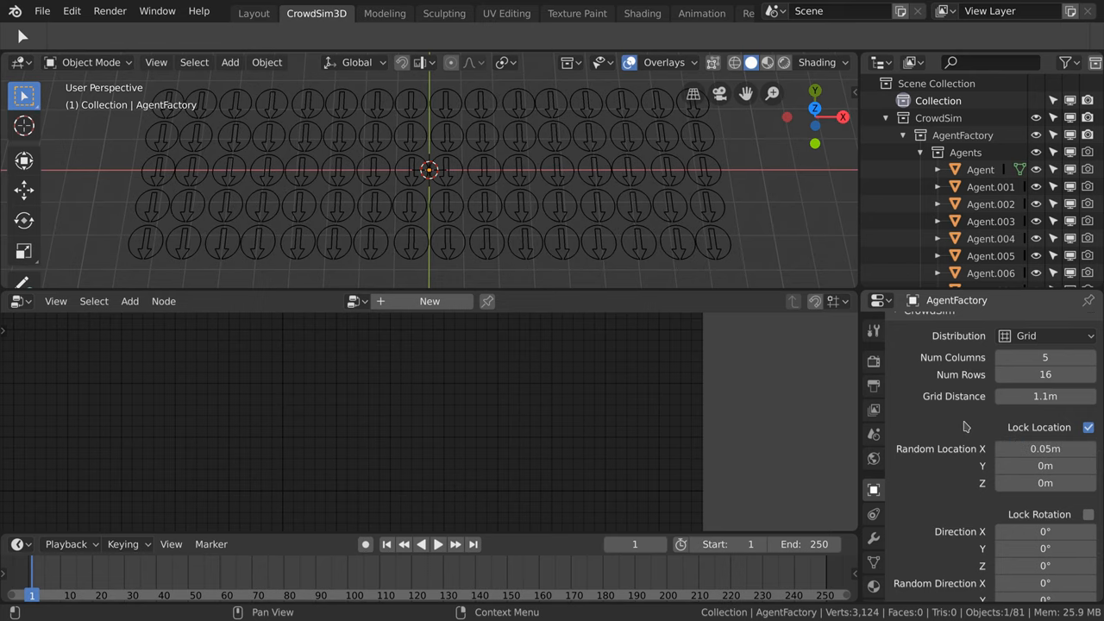
click(1045, 466)
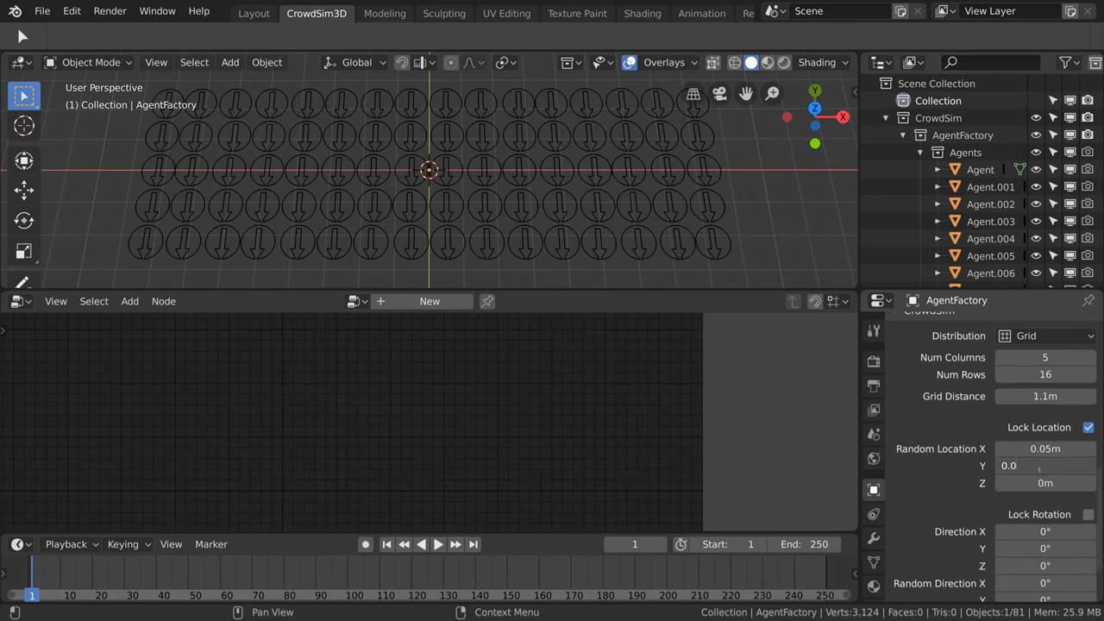
click(1044, 466)
text(5m)
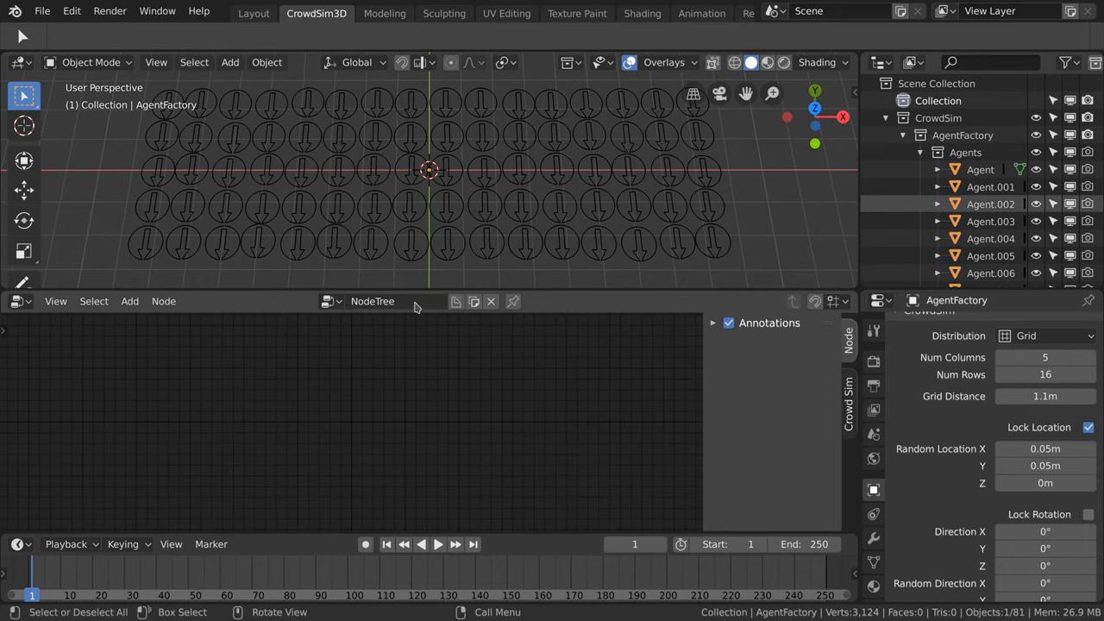
Step: Name the new node tree and add a Populate node to fill the grid with soldiers
click(373, 301)
text(Populate)
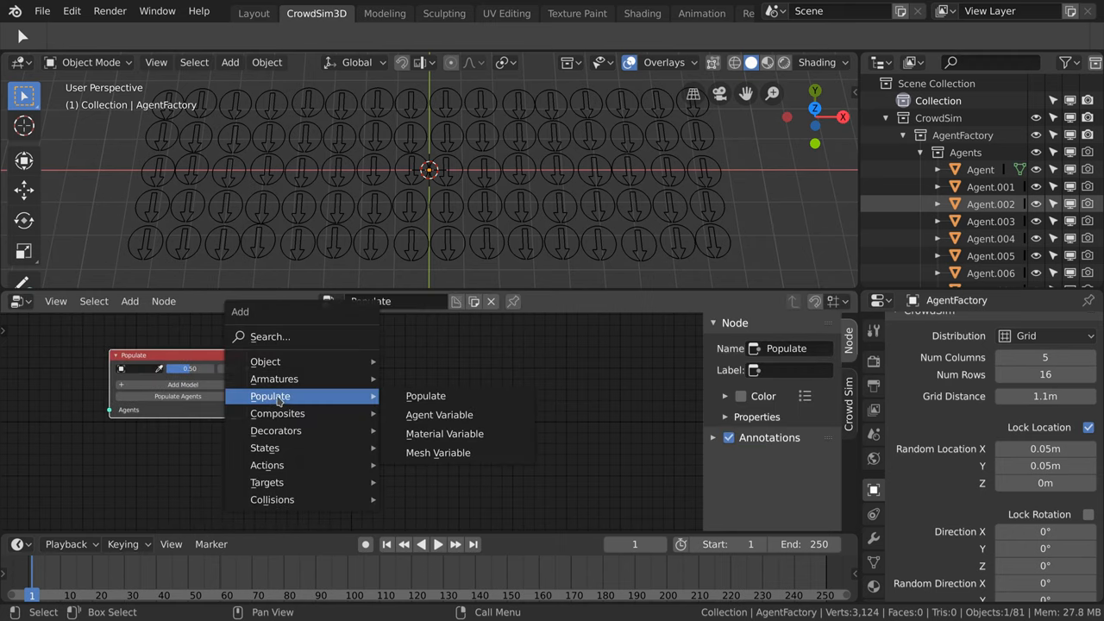
click(439, 452)
text(Beha)
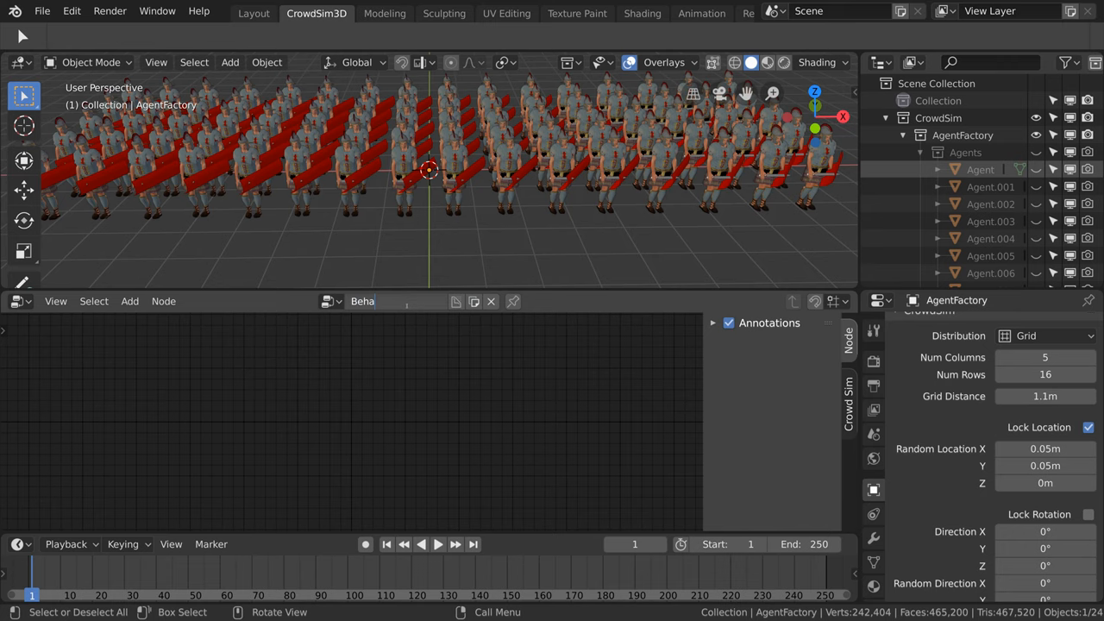
Step: Add a Behavior node driving a StandStill1 Play Action, then execute the behavior
click(130, 301)
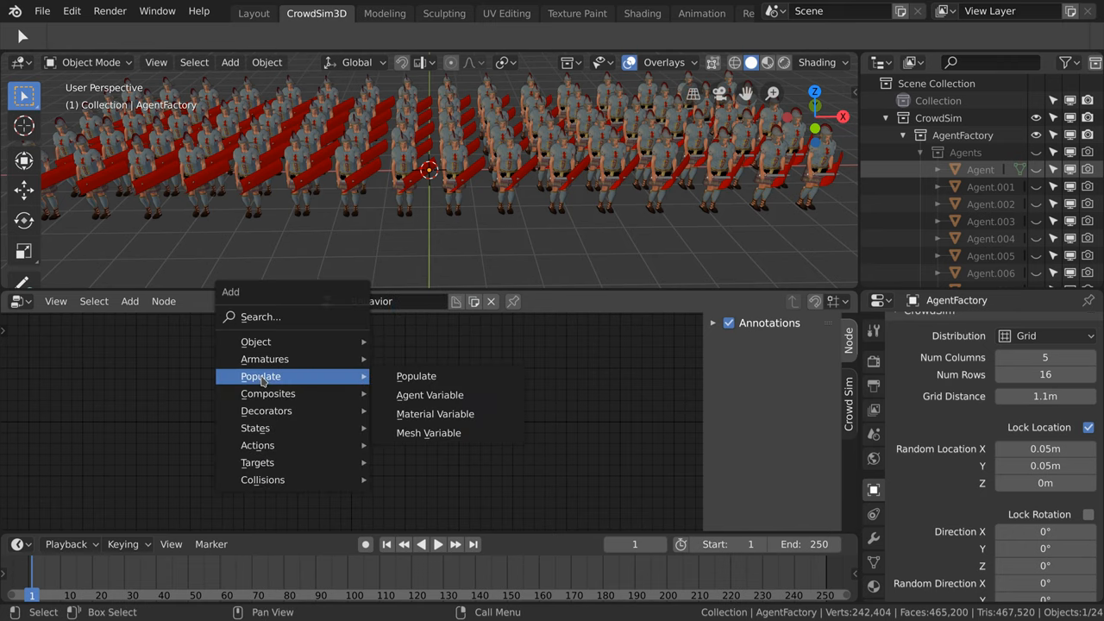
click(416, 375)
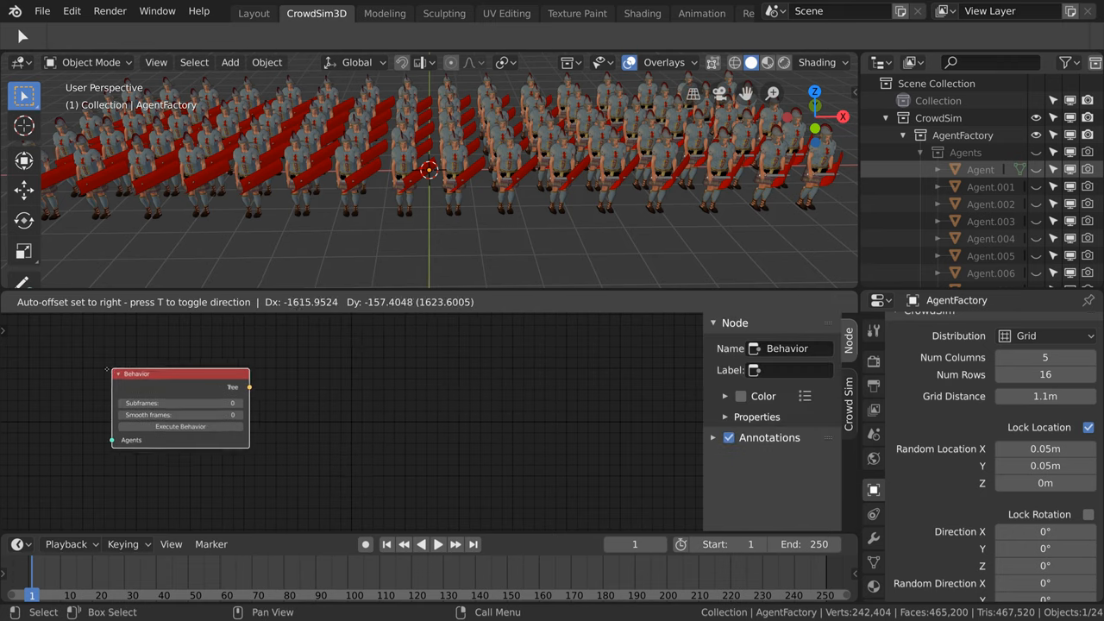
click(129, 300)
text(stand)
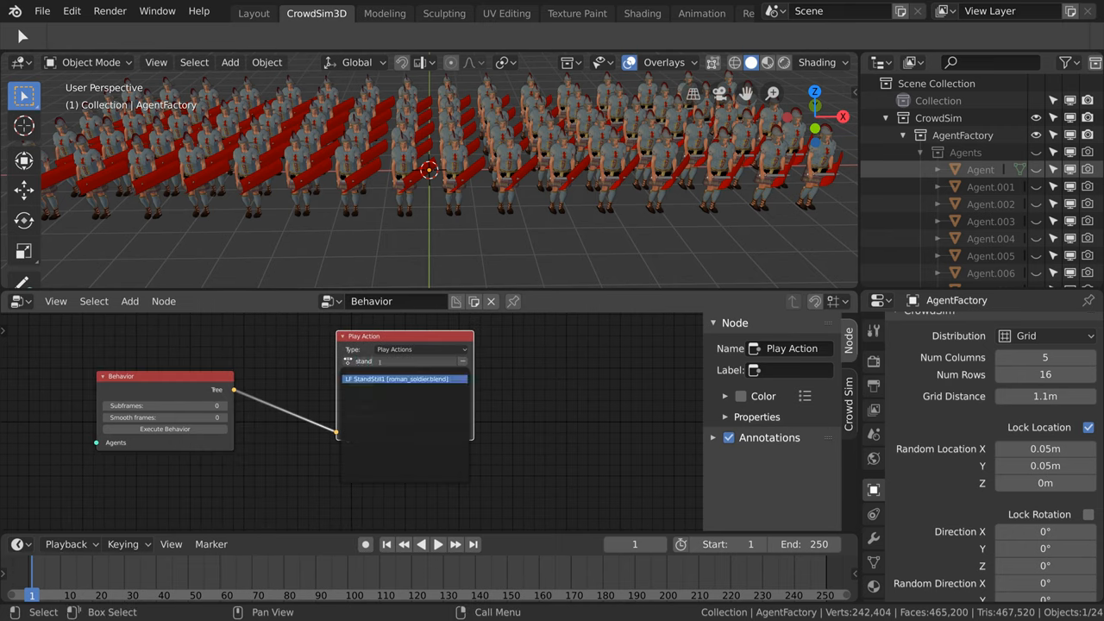
click(401, 361)
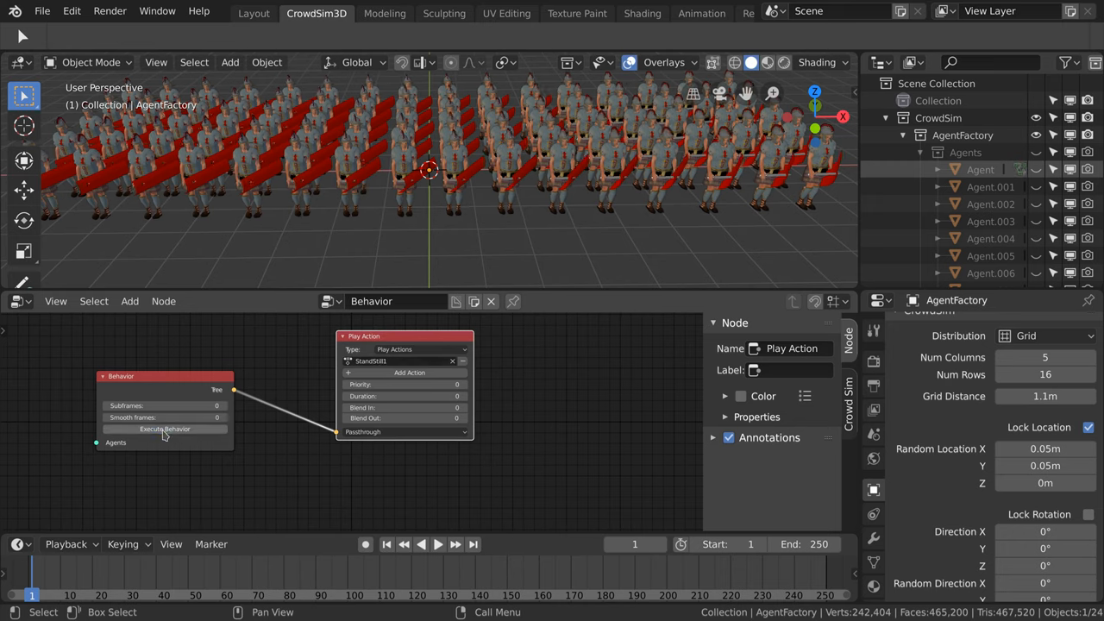
click(437, 545)
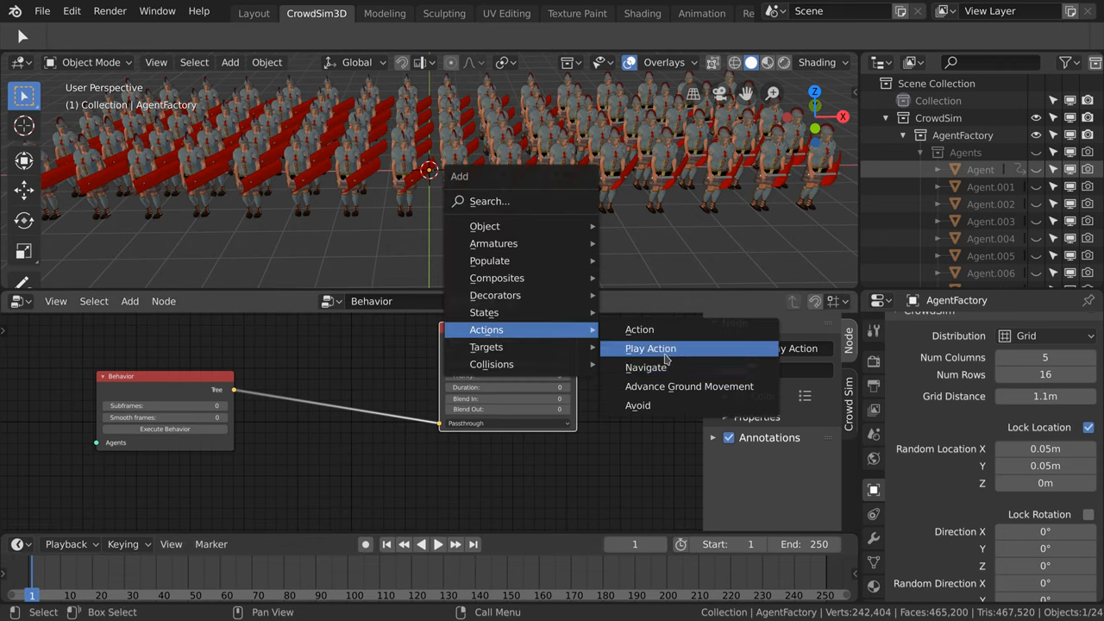
Step: Connect a second ShieldInFront Play Action as Child 2, execute, and check a later frame
click(651, 348)
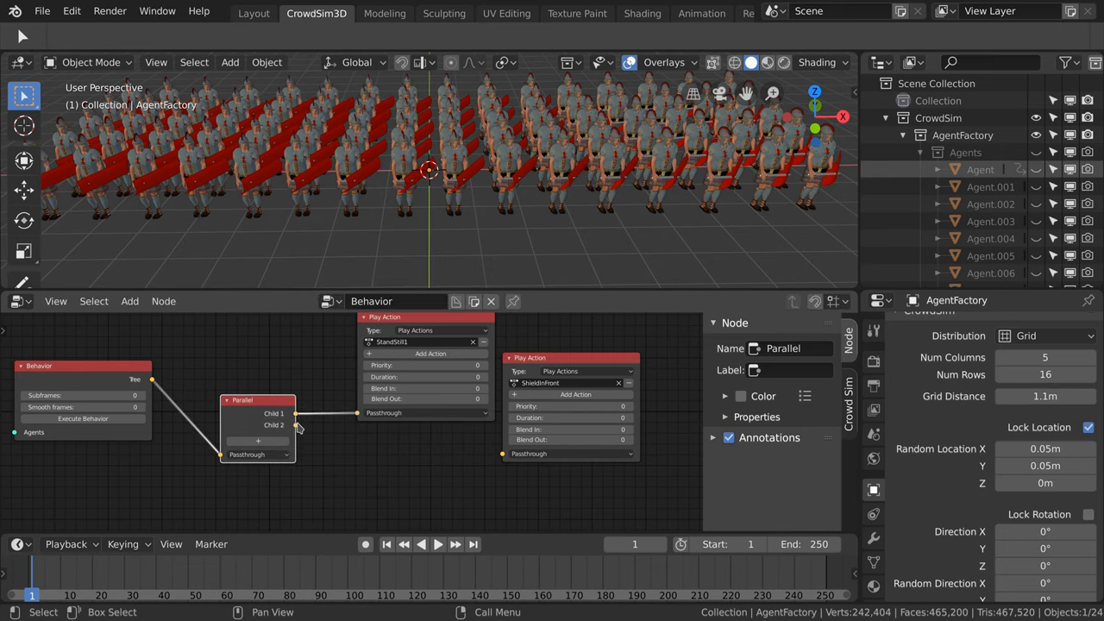
drag(298, 426, 503, 454)
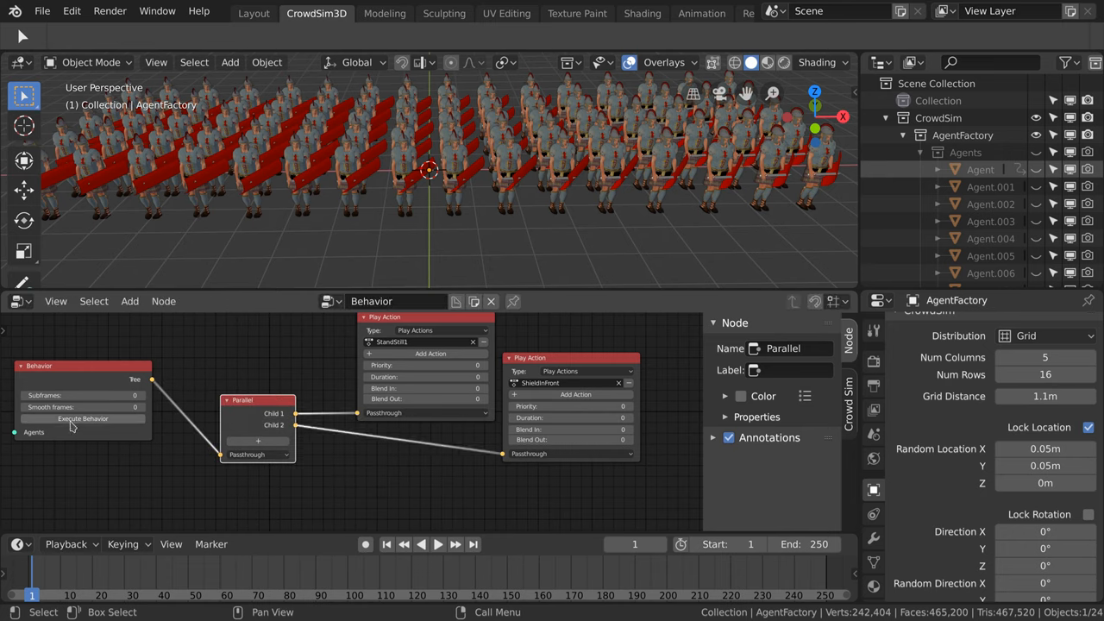
click(437, 543)
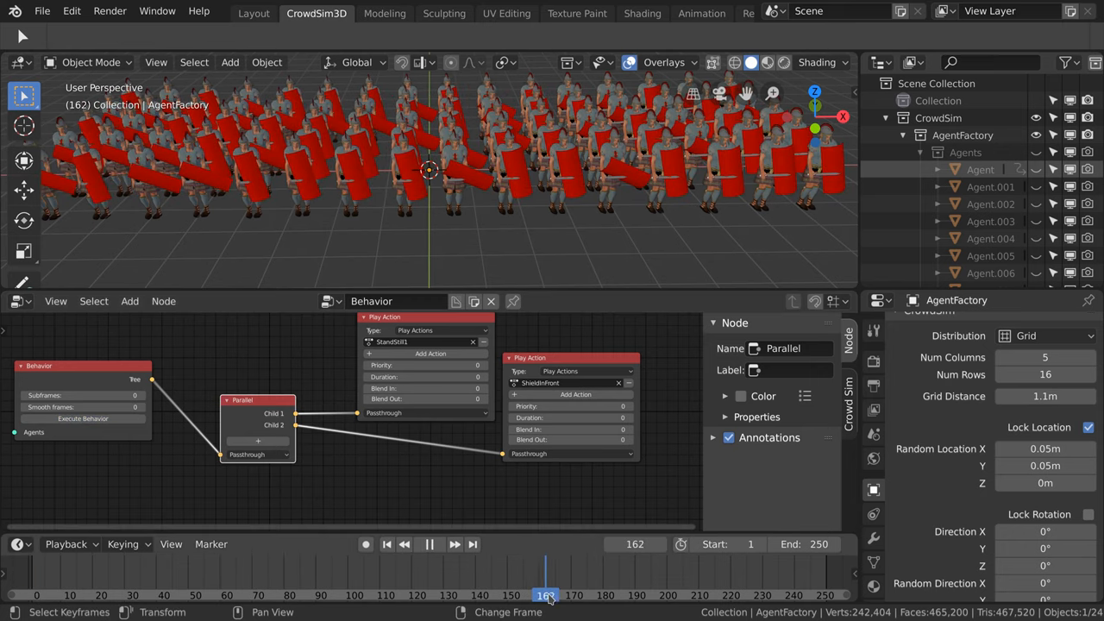
click(429, 543)
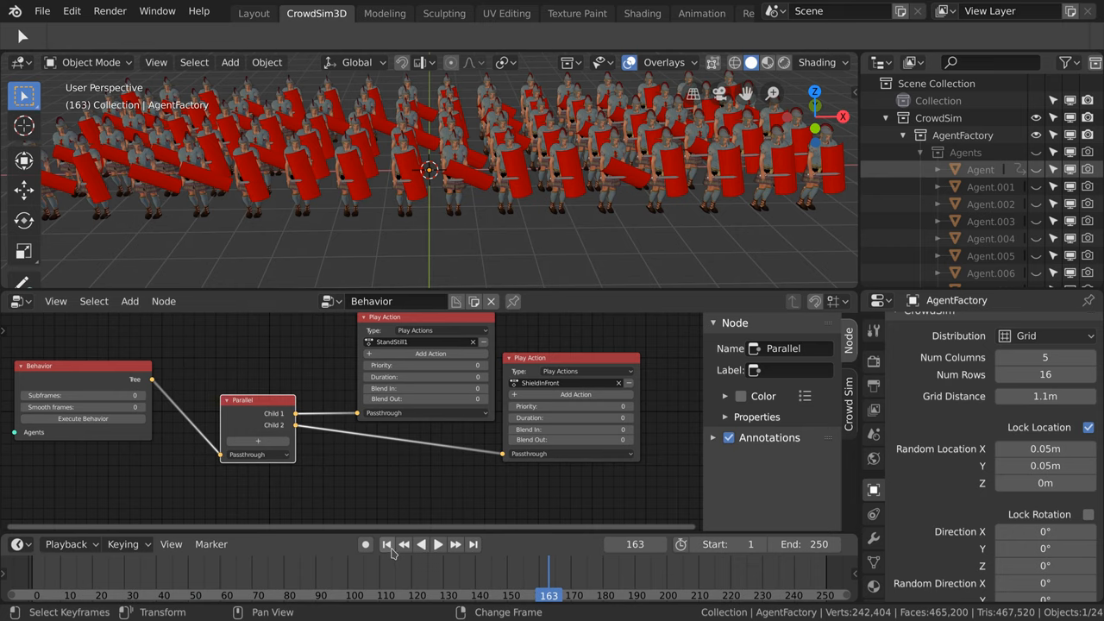
Step: Replay the crowd from frame 1 with StandStill1 at priority 10 and ShieldInFront at 8
click(386, 545)
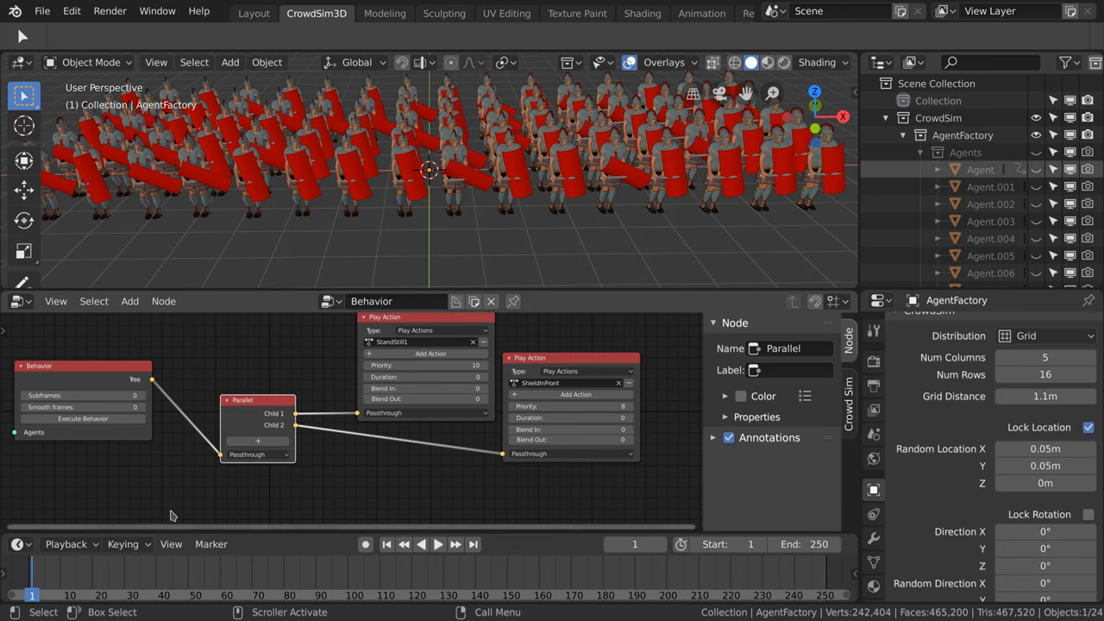
click(437, 544)
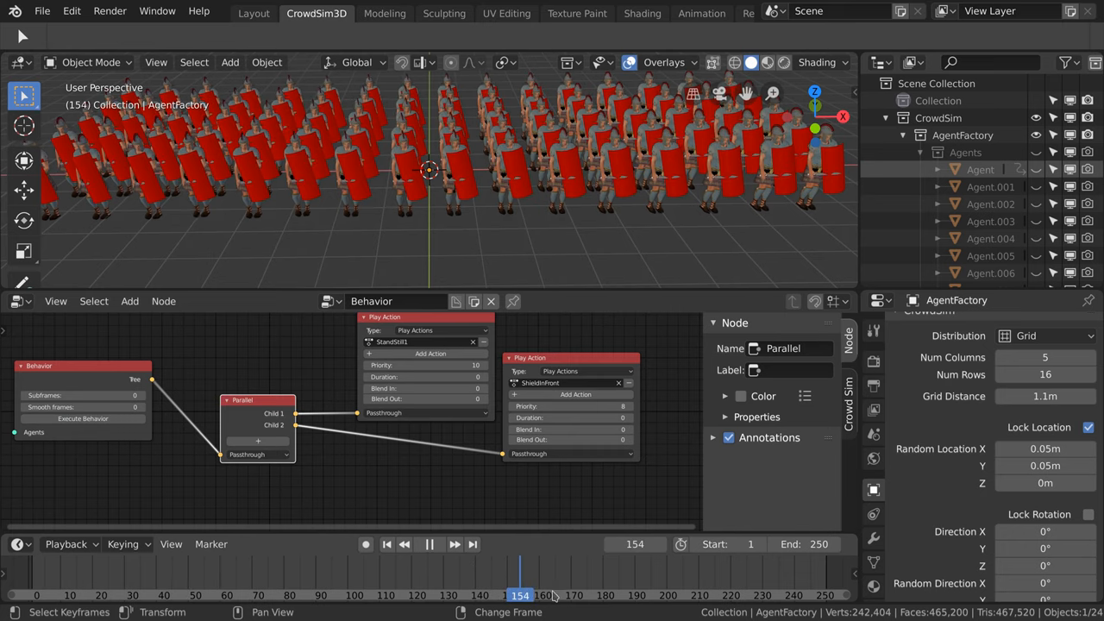
click(386, 544)
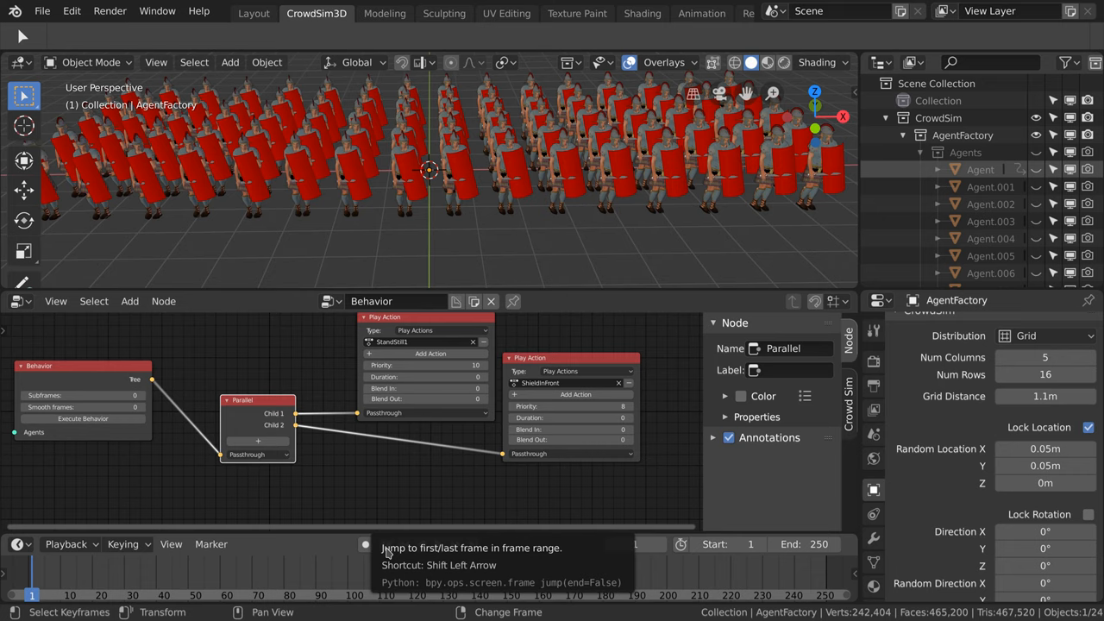
mouse_move(406, 230)
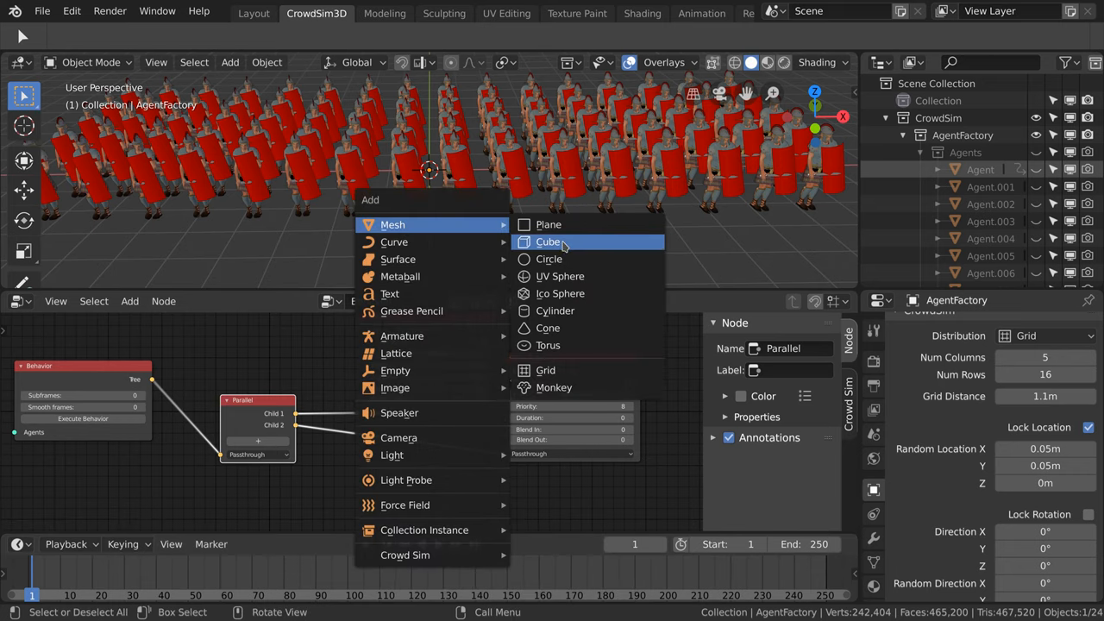
Step: Add a cube scaled into a slab around the soldiers and display it as Bounds
click(548, 242)
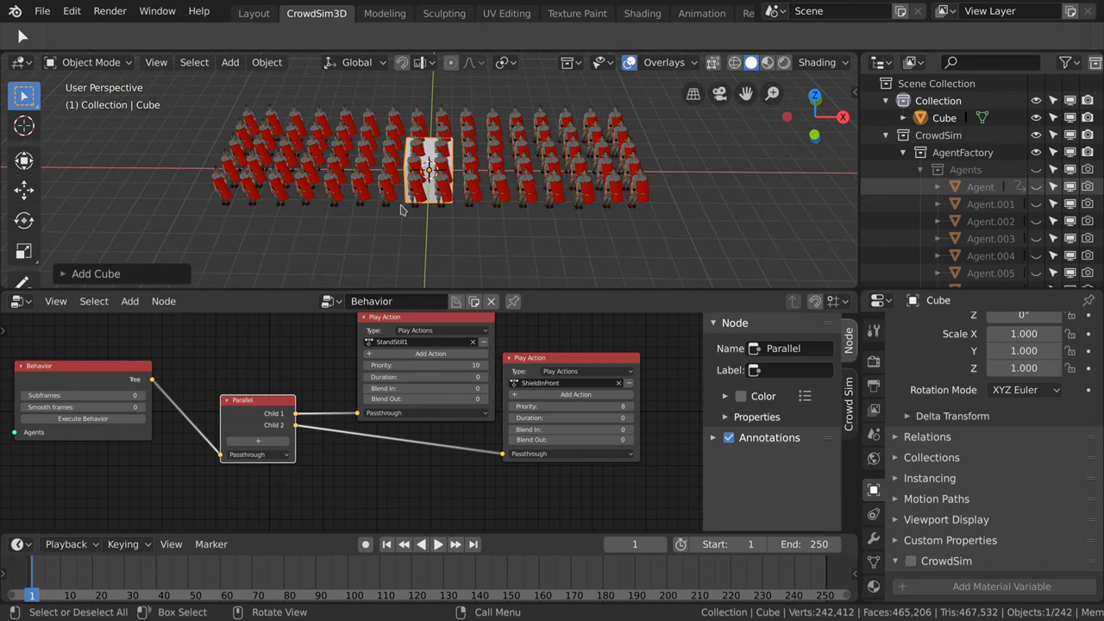
key(s)
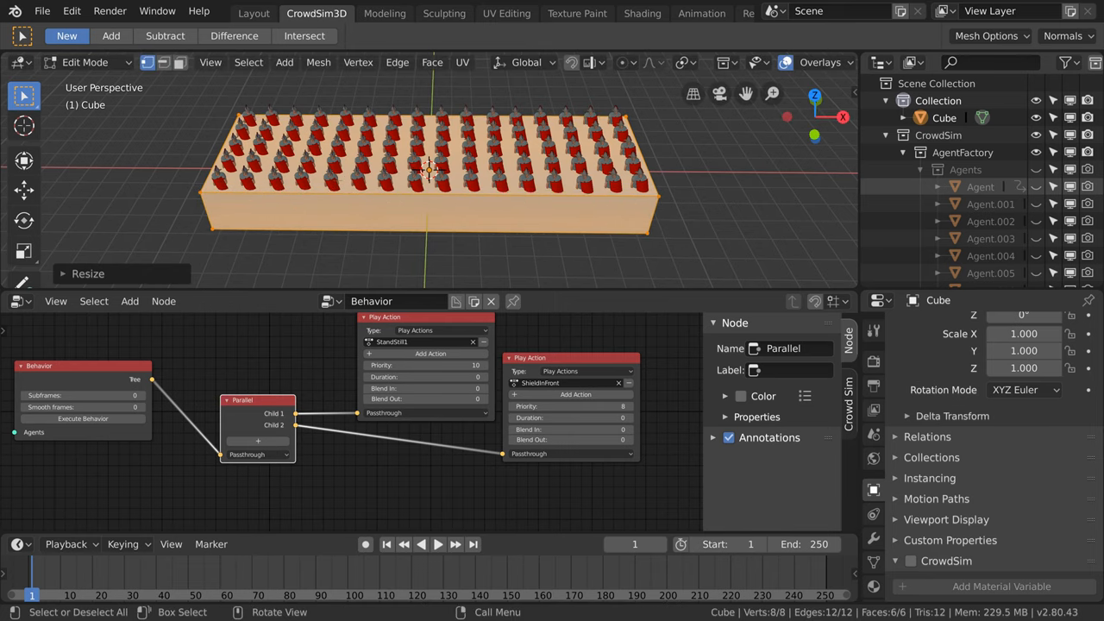
key(Tab)
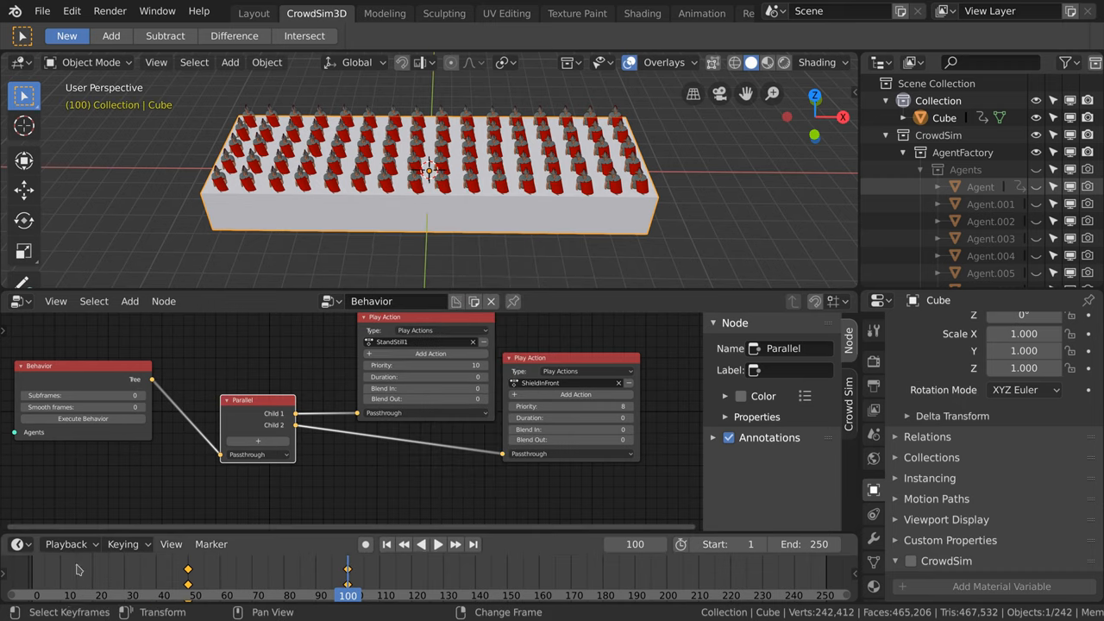
click(437, 545)
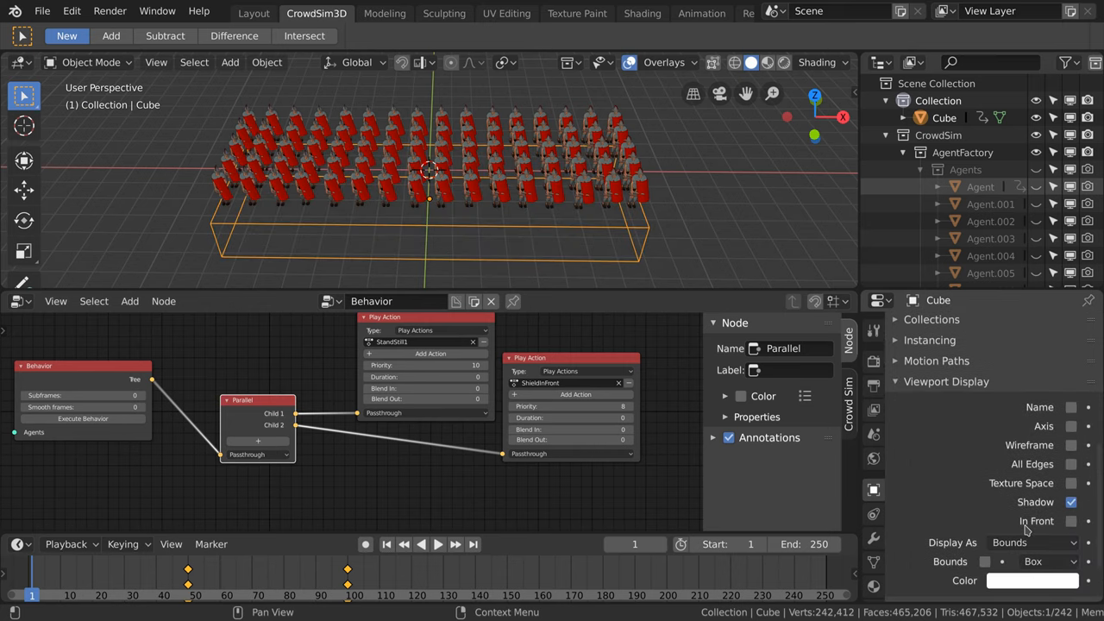
mouse_move(483, 264)
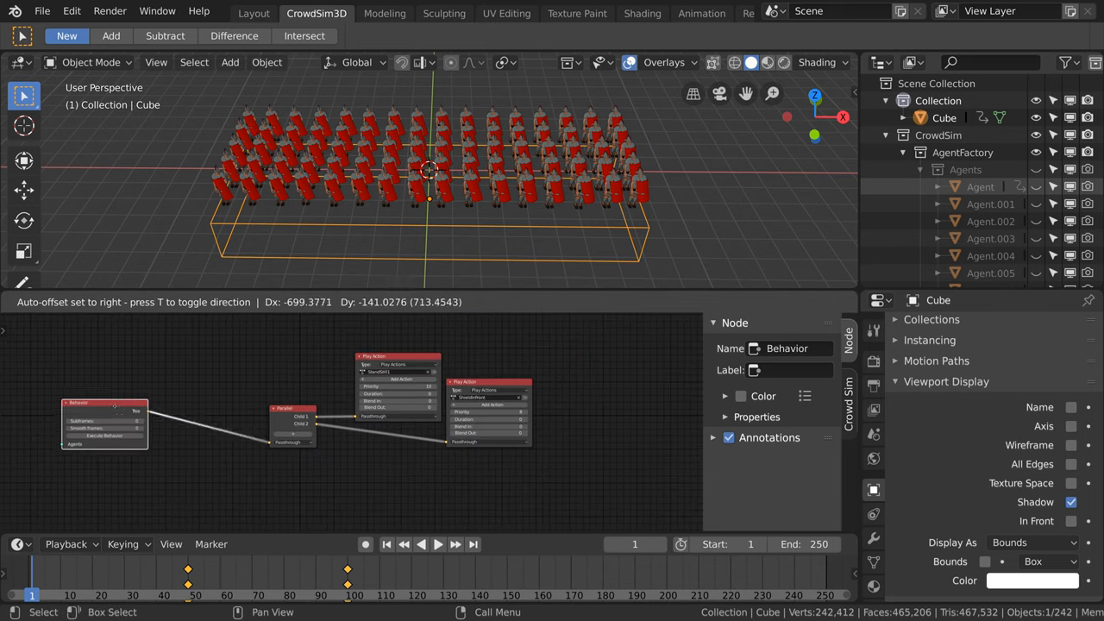
Step: Add Conditional, Intersection and Object Selector nodes, selecting the Cube by name
click(129, 300)
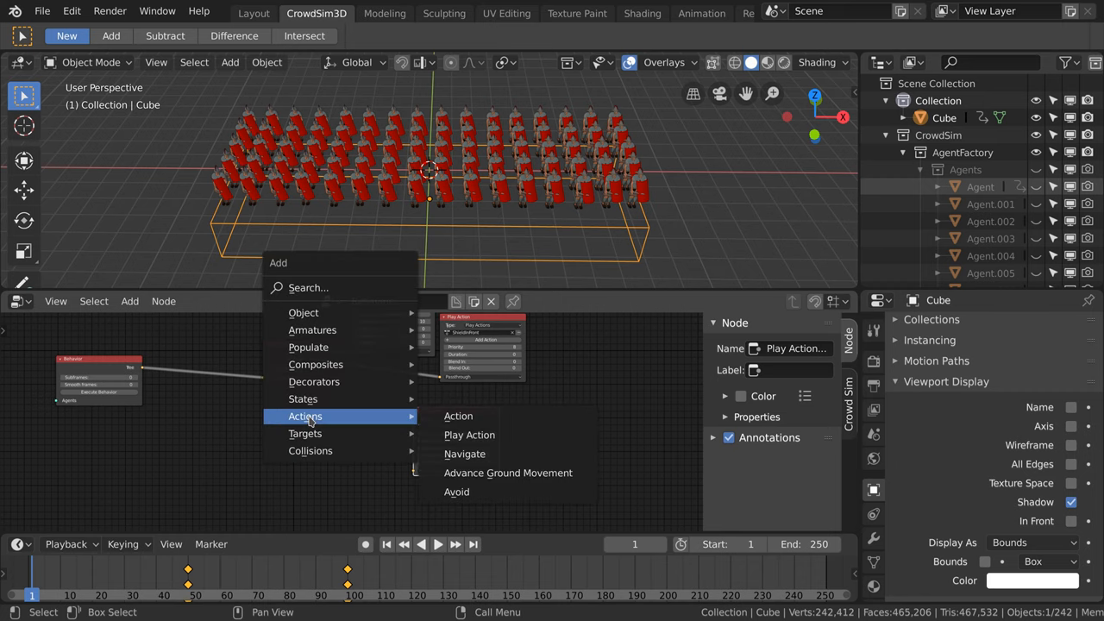
mouse_move(314, 381)
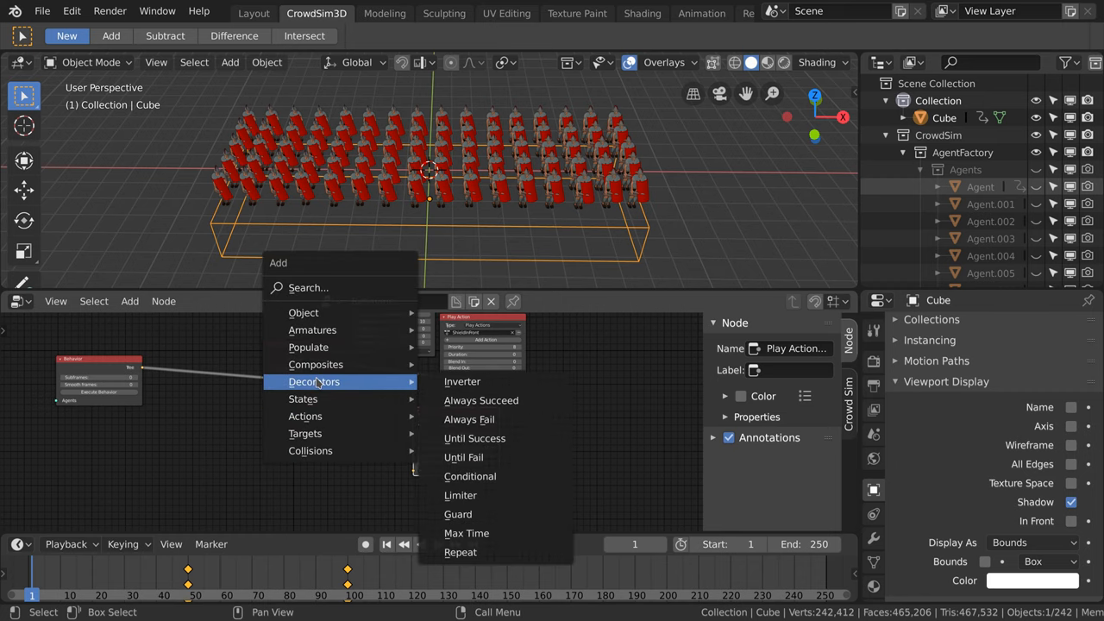
click(469, 476)
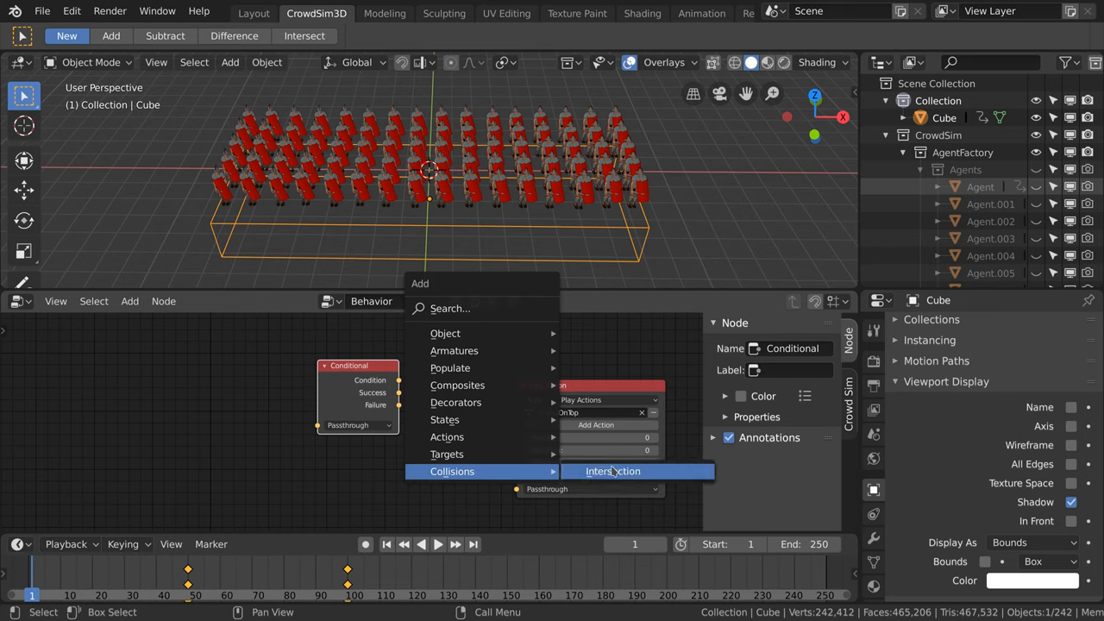
click(613, 471)
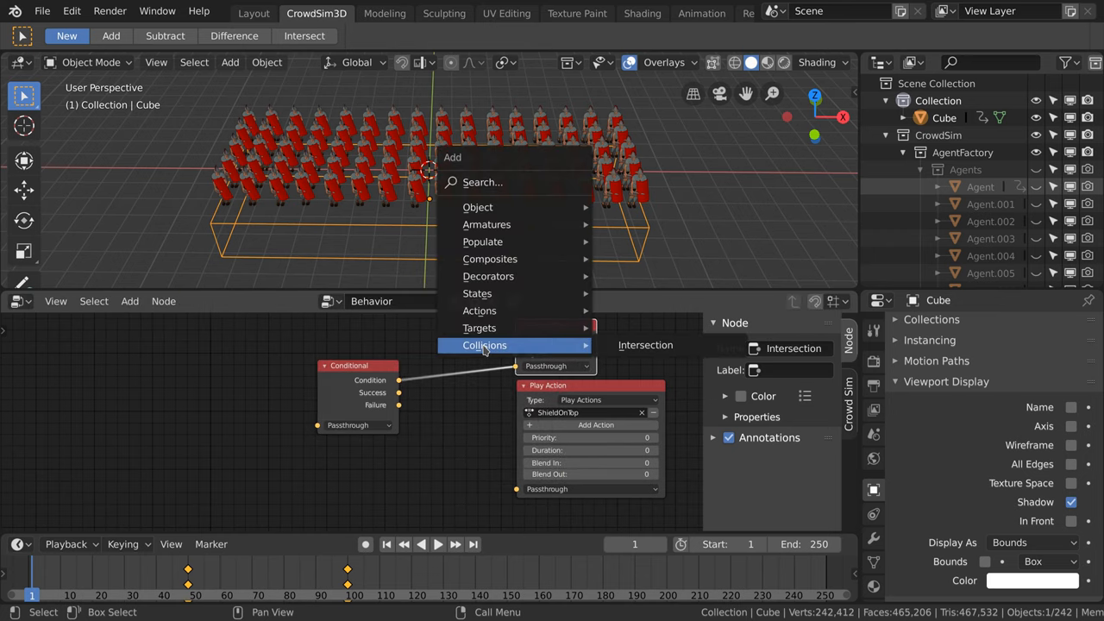
mouse_move(478, 207)
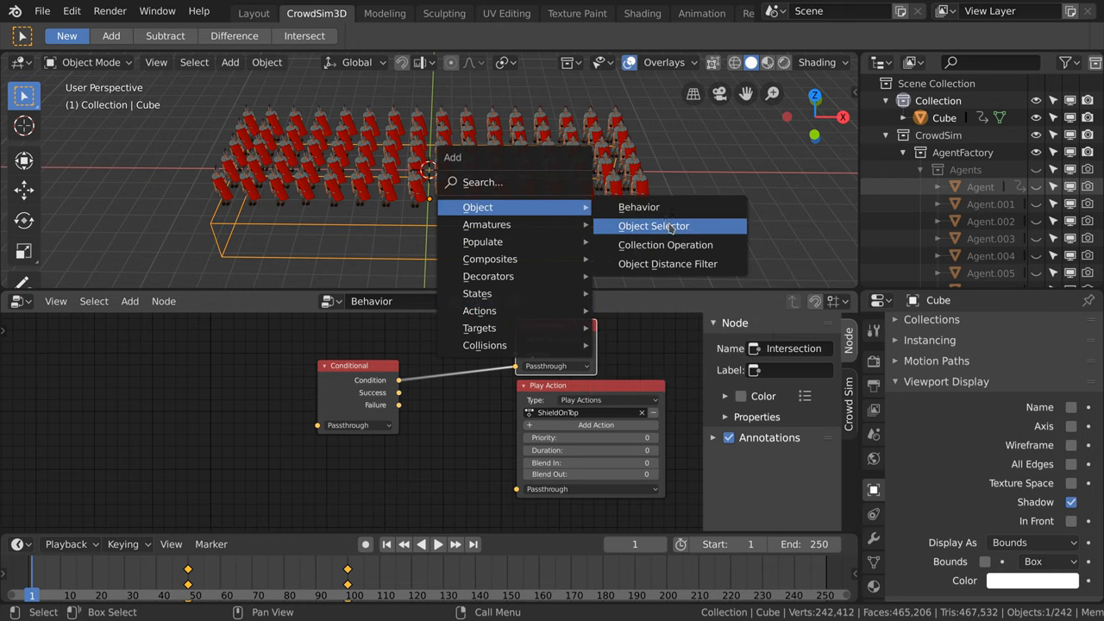
click(652, 225)
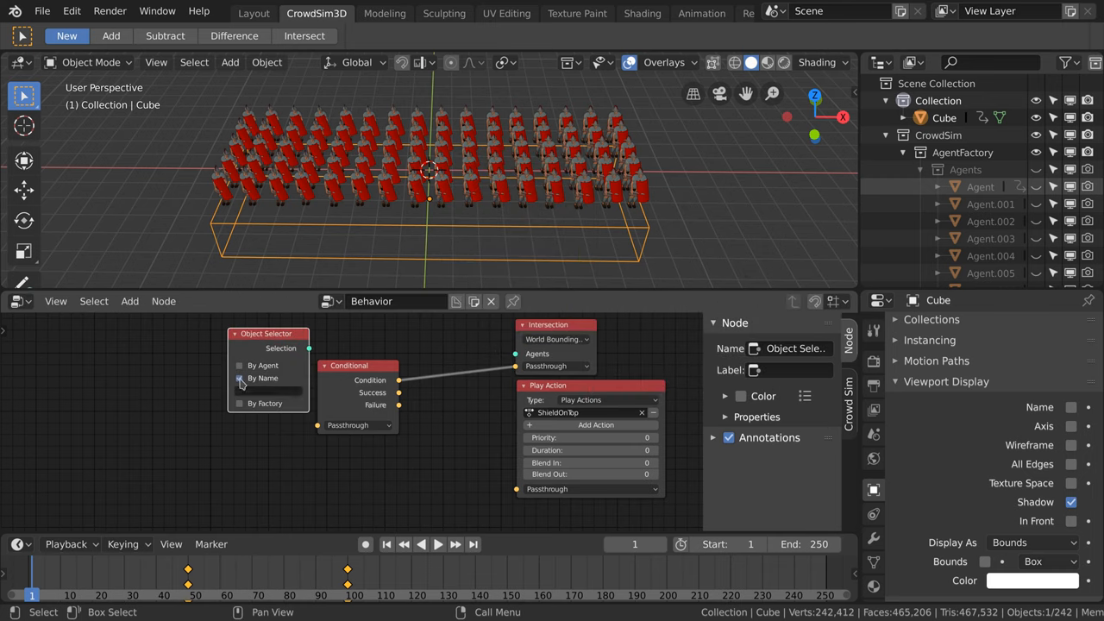
click(240, 378)
text(Cube)
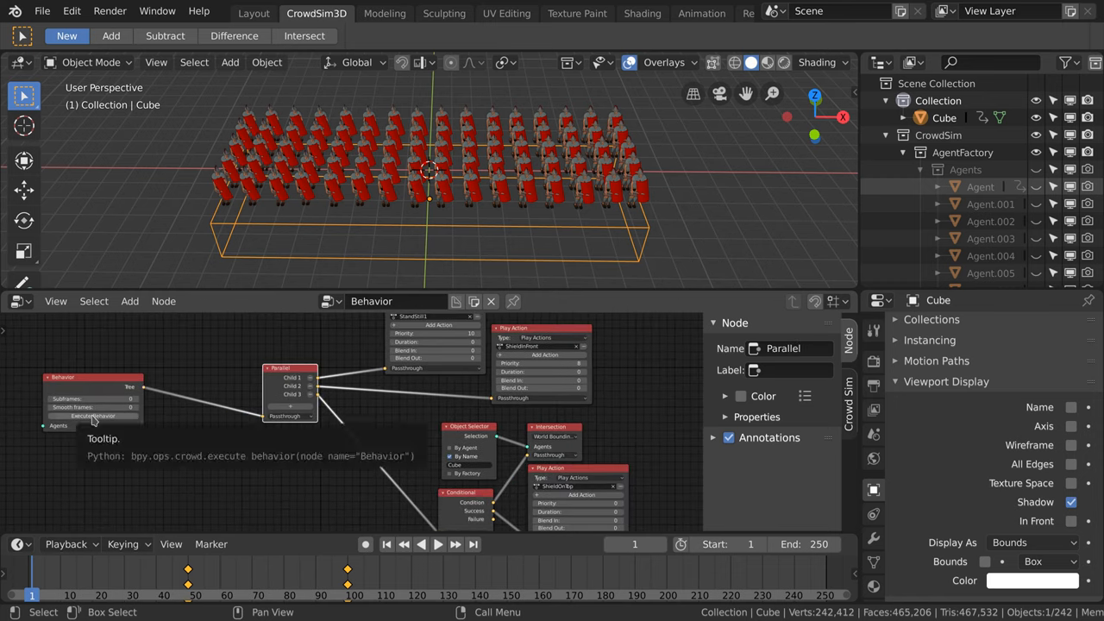
Step: Execute the behavior and scrub the timeline to watch shields rise overhead
click(437, 543)
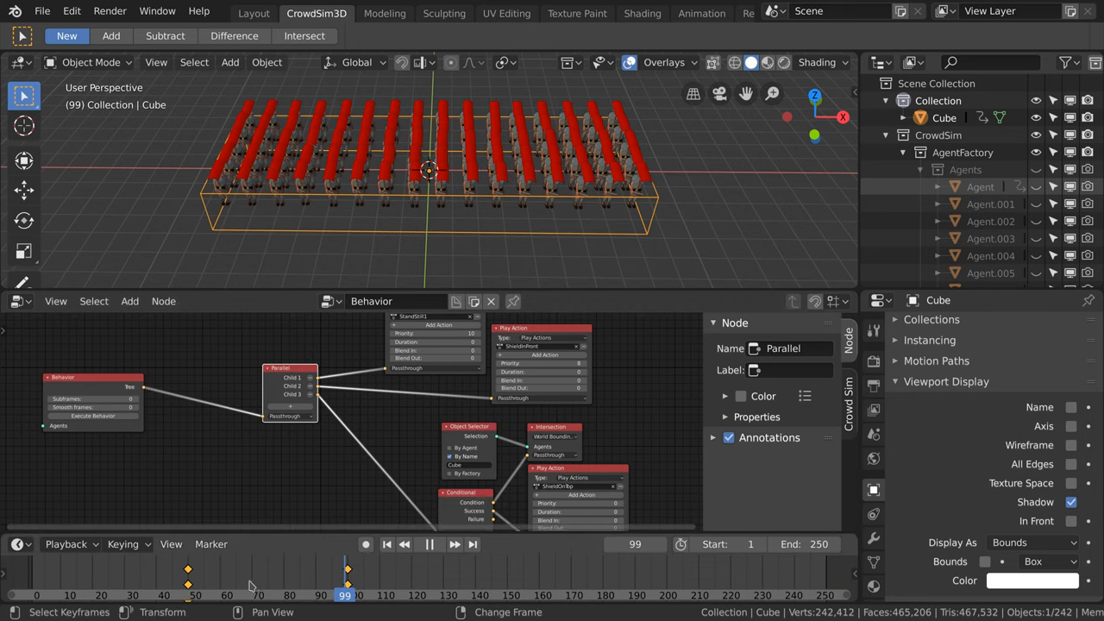
drag(344, 595, 271, 595)
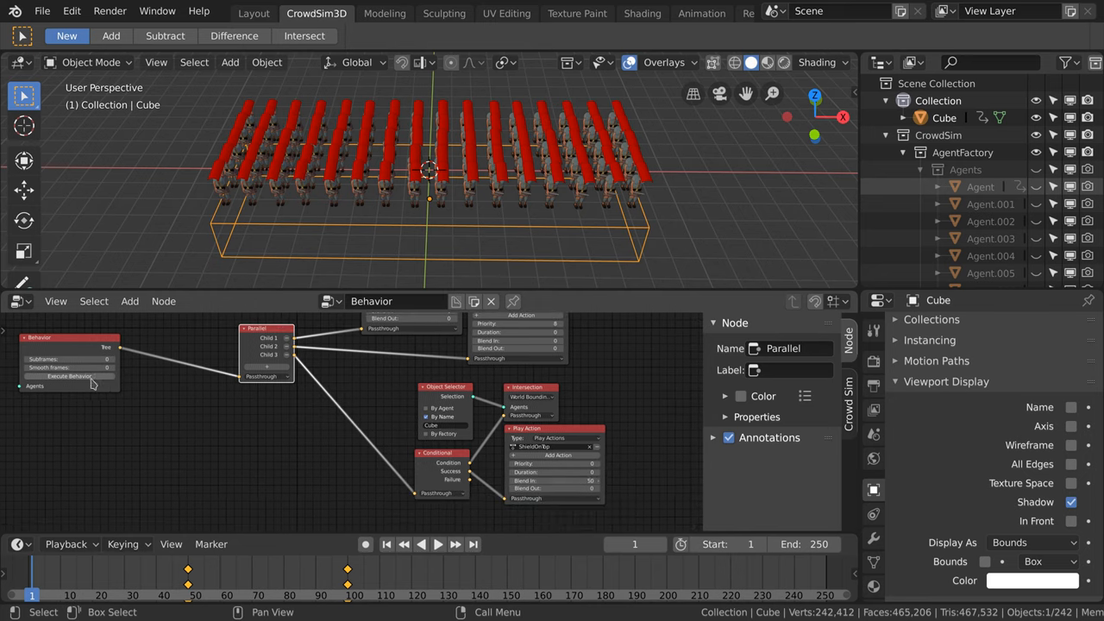
mouse_move(89, 385)
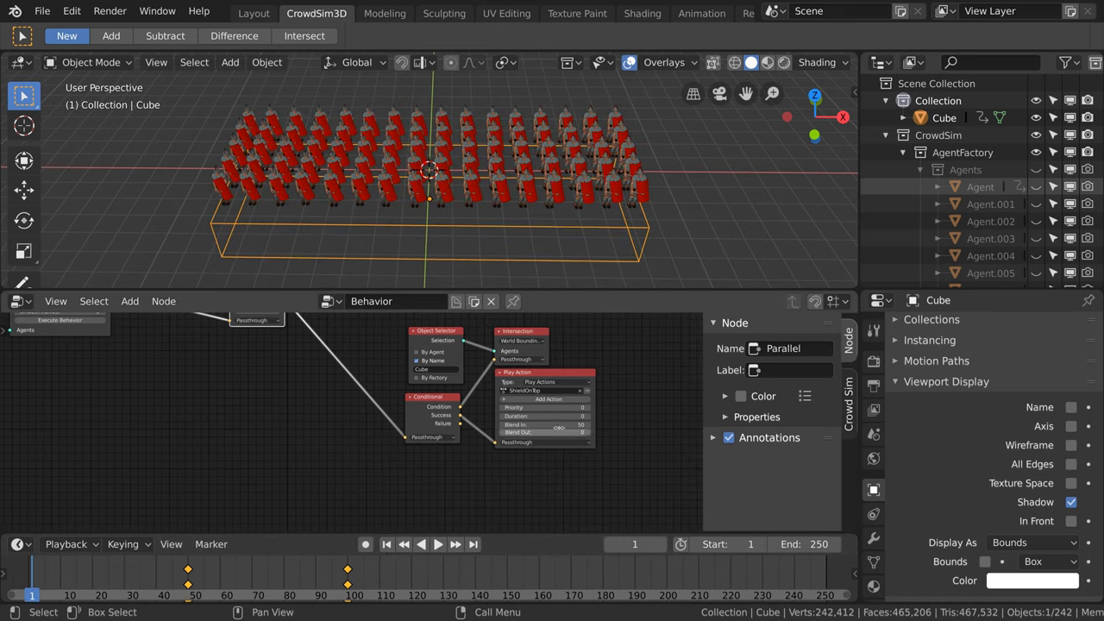
Step: Place a duplicated Play Action node below the original and switch it to kneel
drag(543, 373, 583, 373)
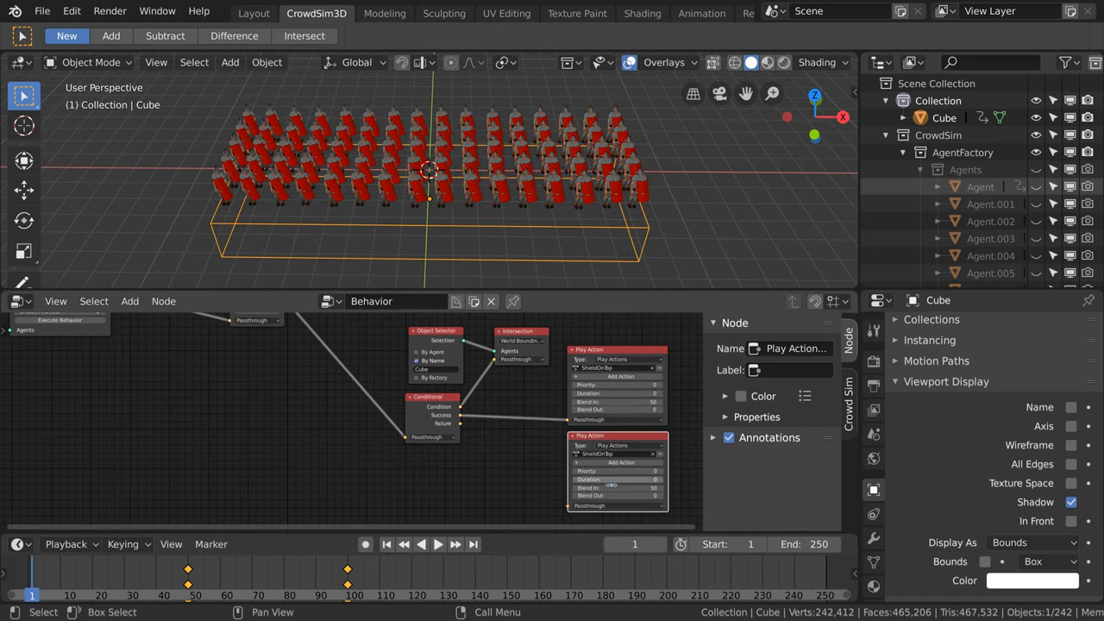
click(617, 454)
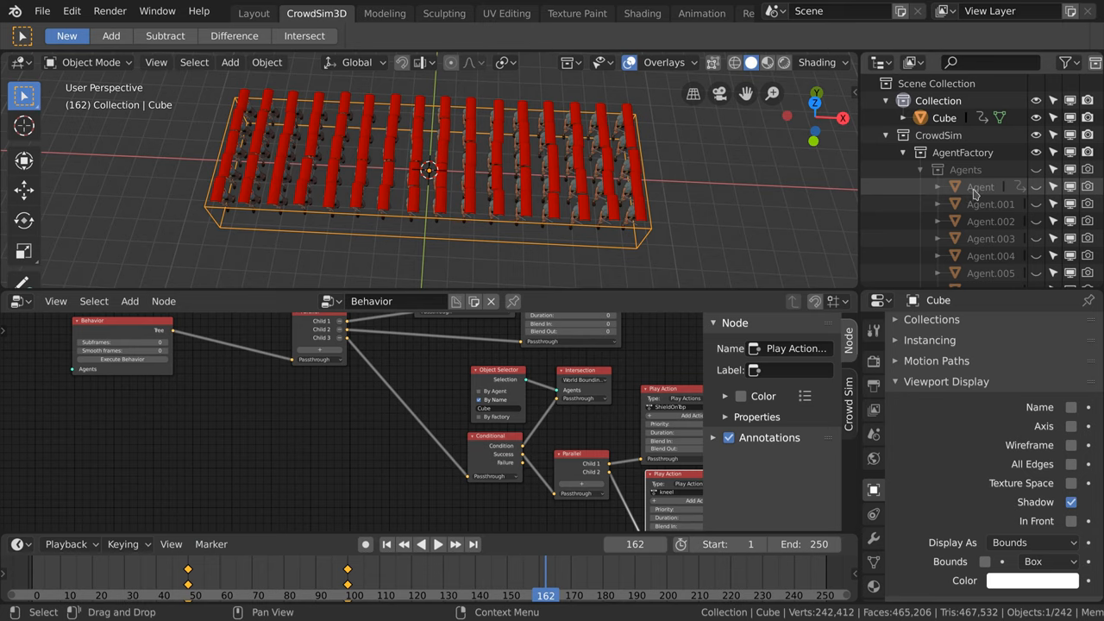
Step: Select the Agent object and pick one soldier to view its Agent Settings
click(981, 187)
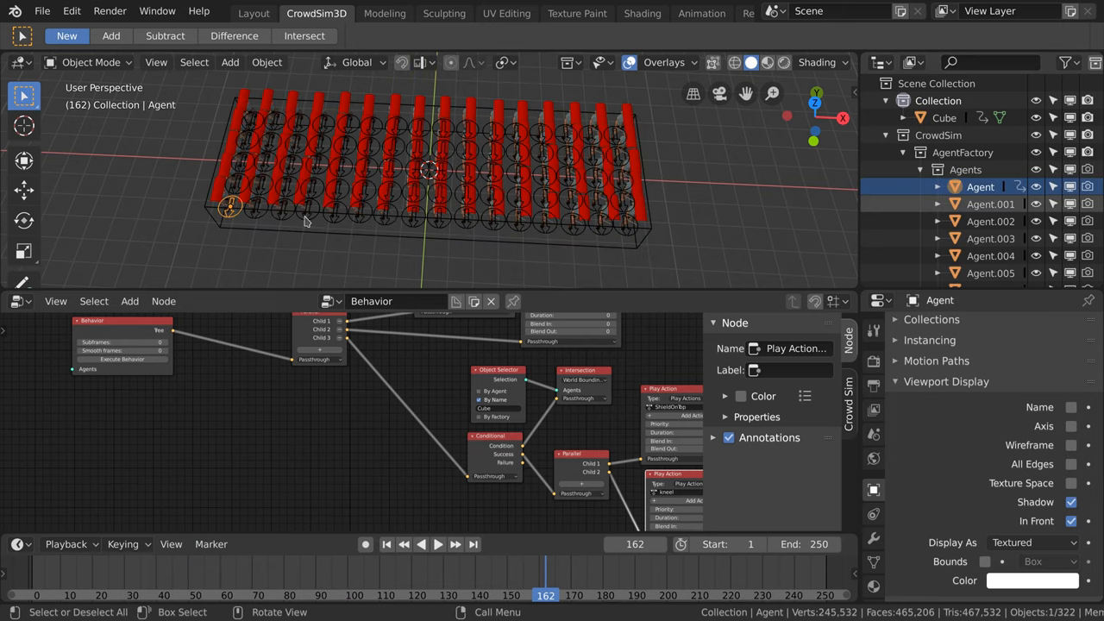
click(569, 200)
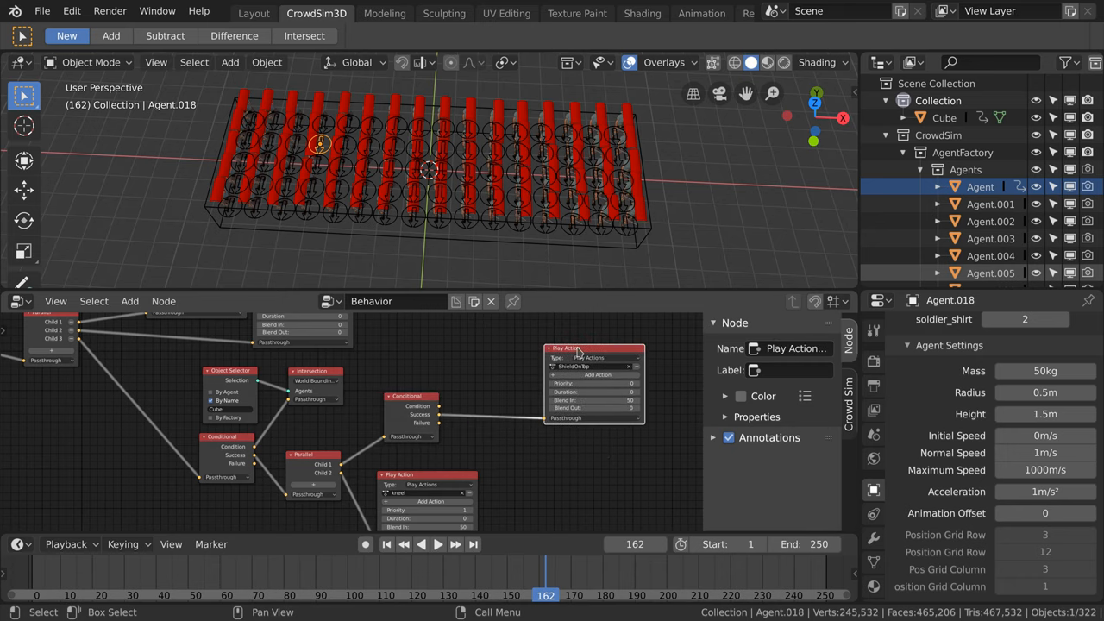
Step: Add a Check Attribute node beside the ShieldOnTop action in the behavior tree
right_click(595, 379)
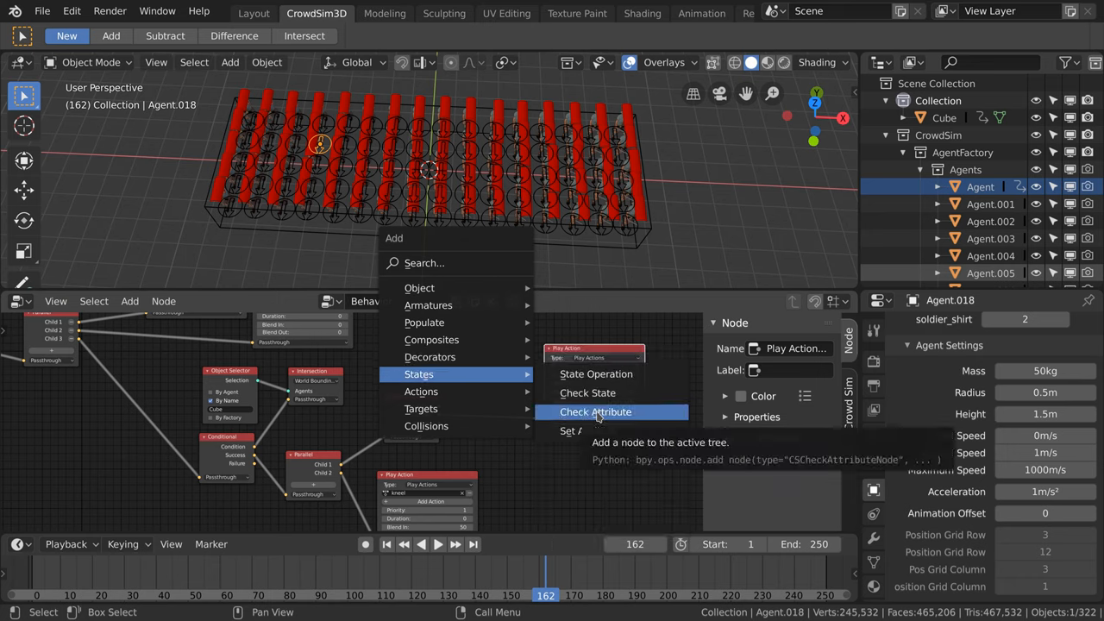
click(595, 411)
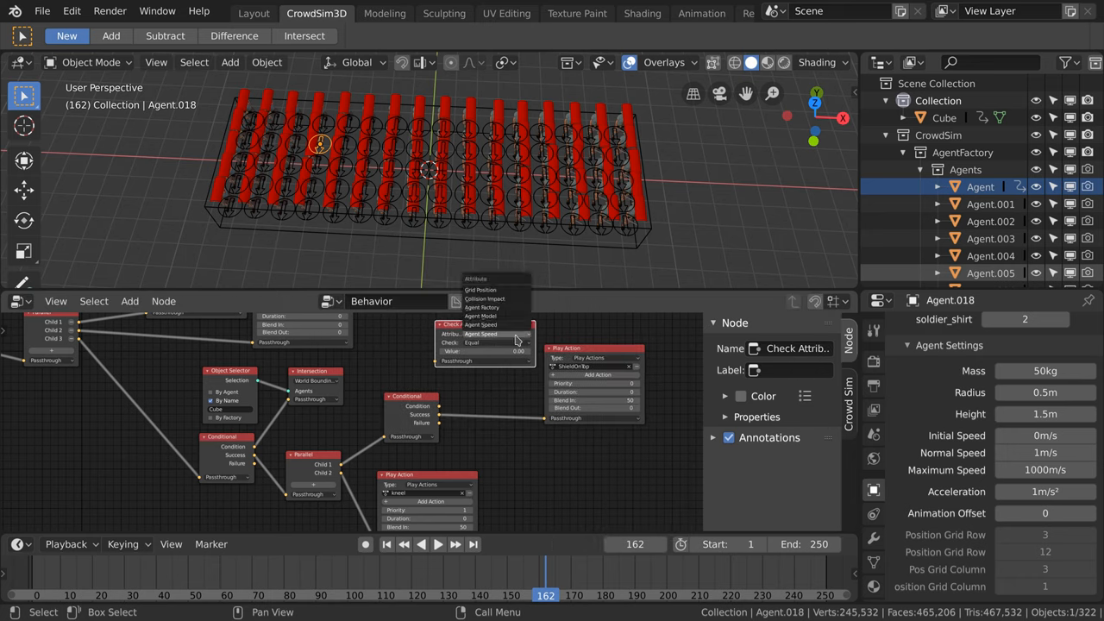
mouse_move(513, 291)
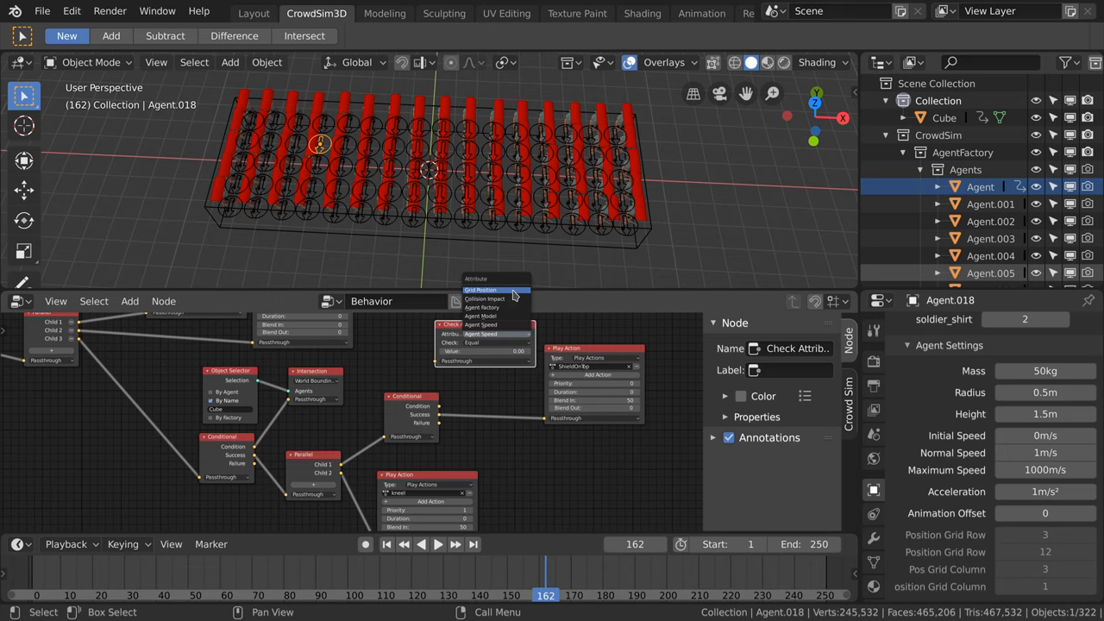
mouse_move(514, 291)
text(Ar)
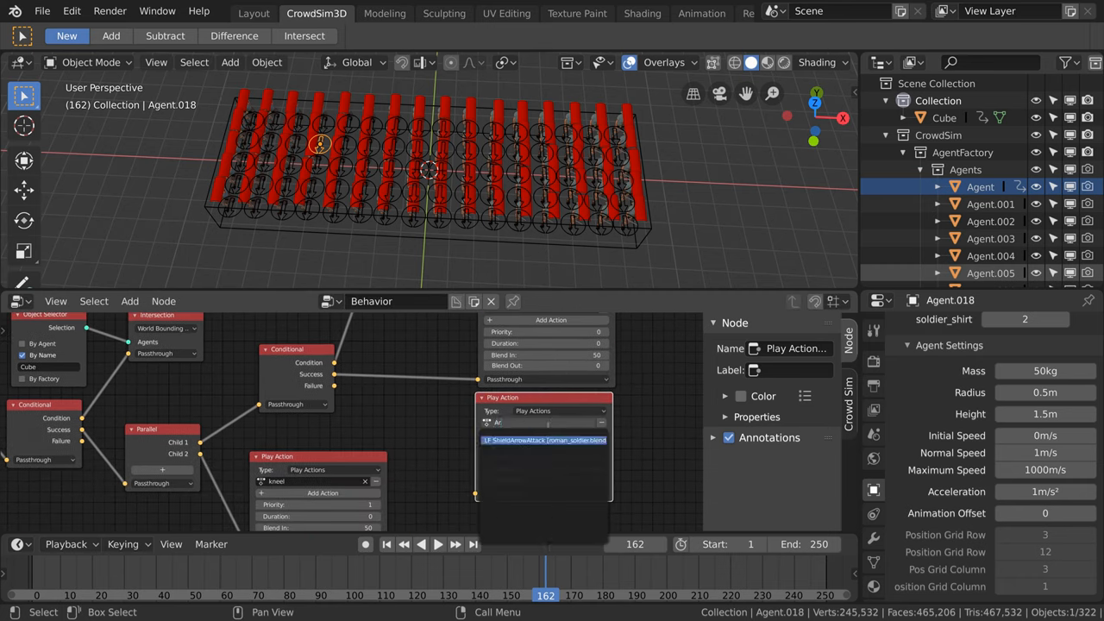
Step: Set the Play Action node to ShieldArrowAttack and play back the crowd animation
click(543, 440)
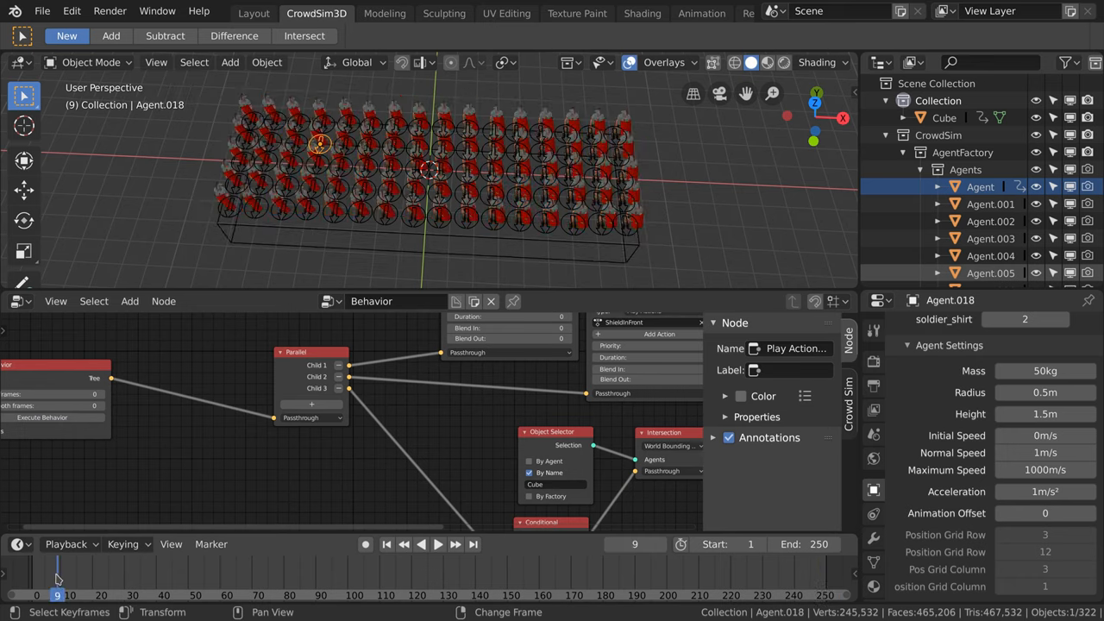
click(438, 543)
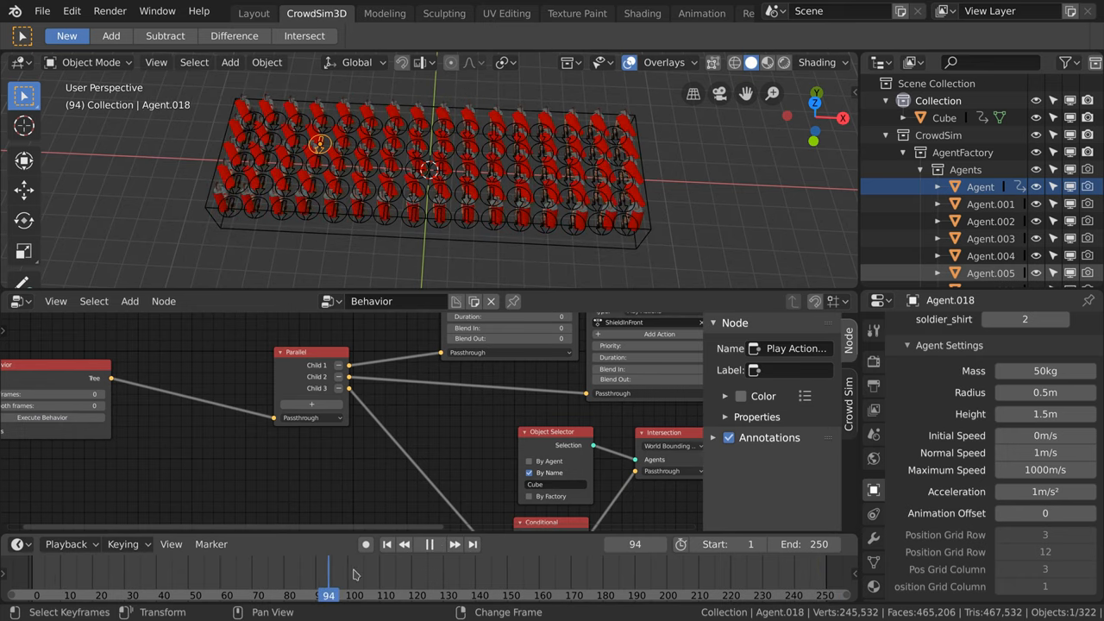